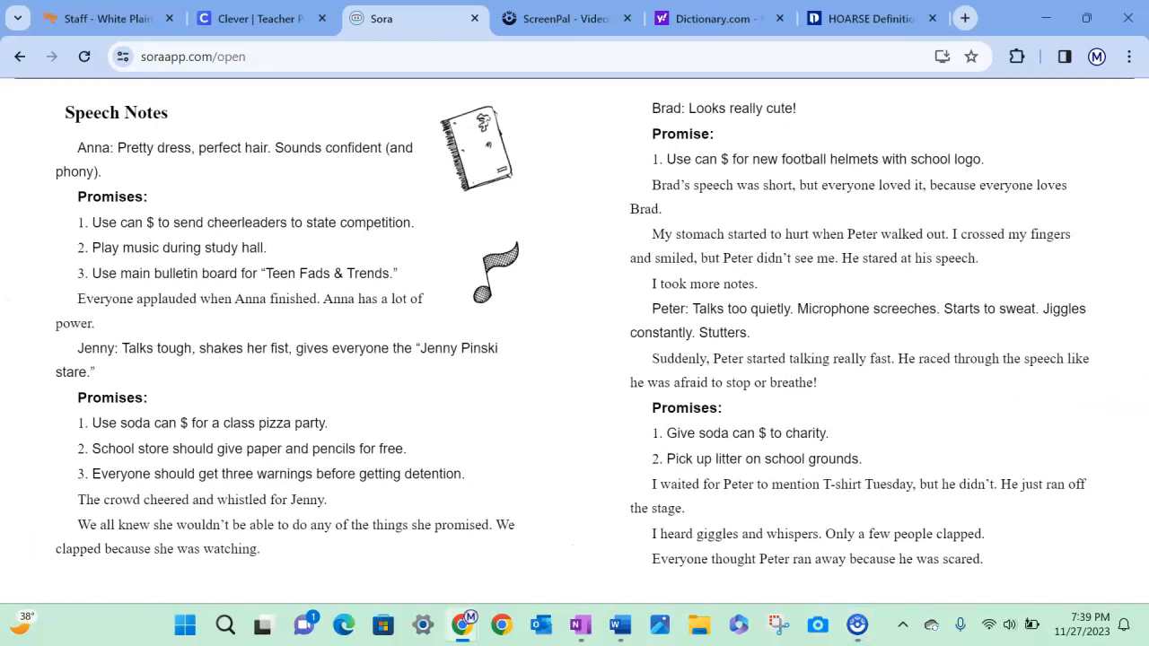
pyautogui.scroll(-3)
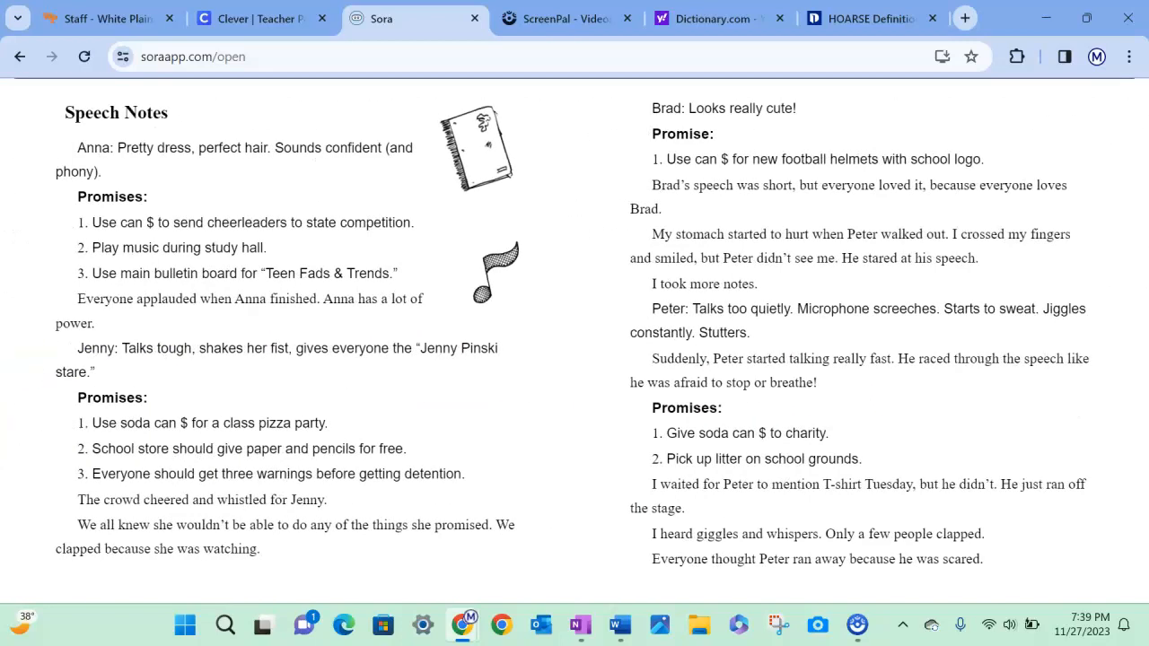
pyautogui.click(25, 619)
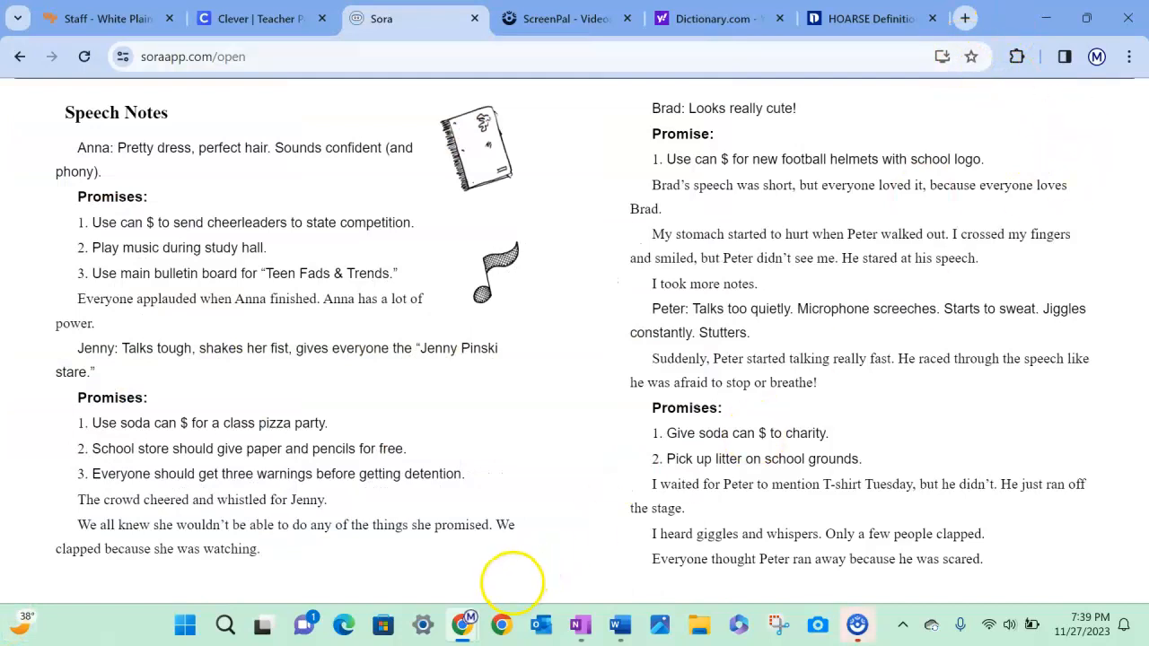
pyautogui.moveTo(500, 624)
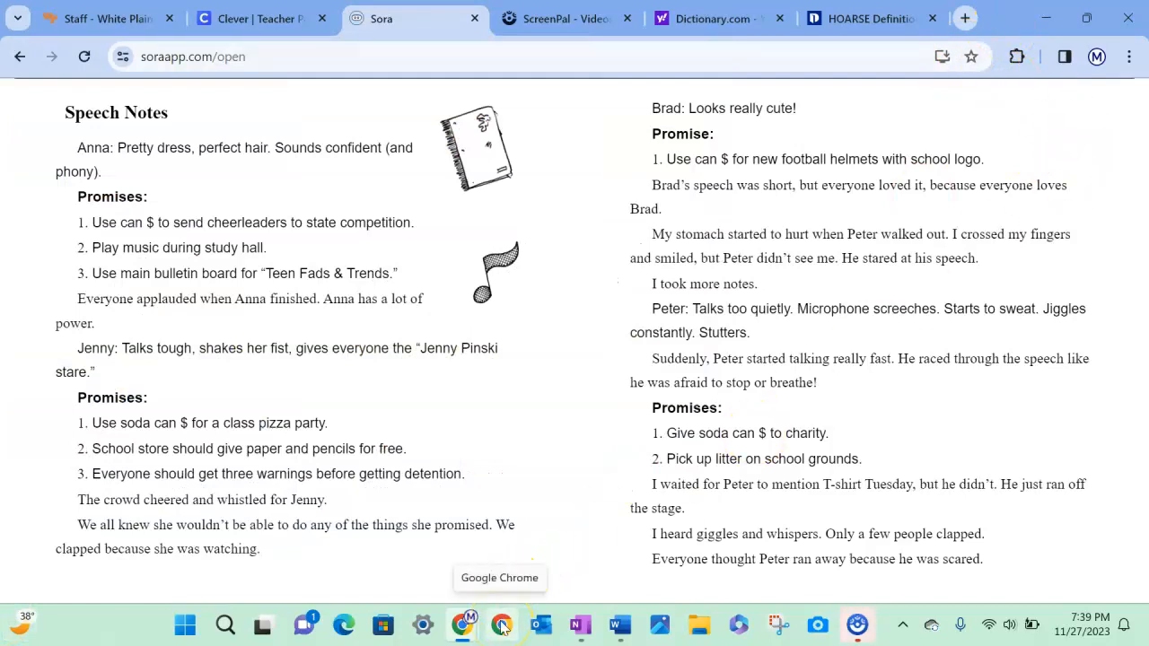